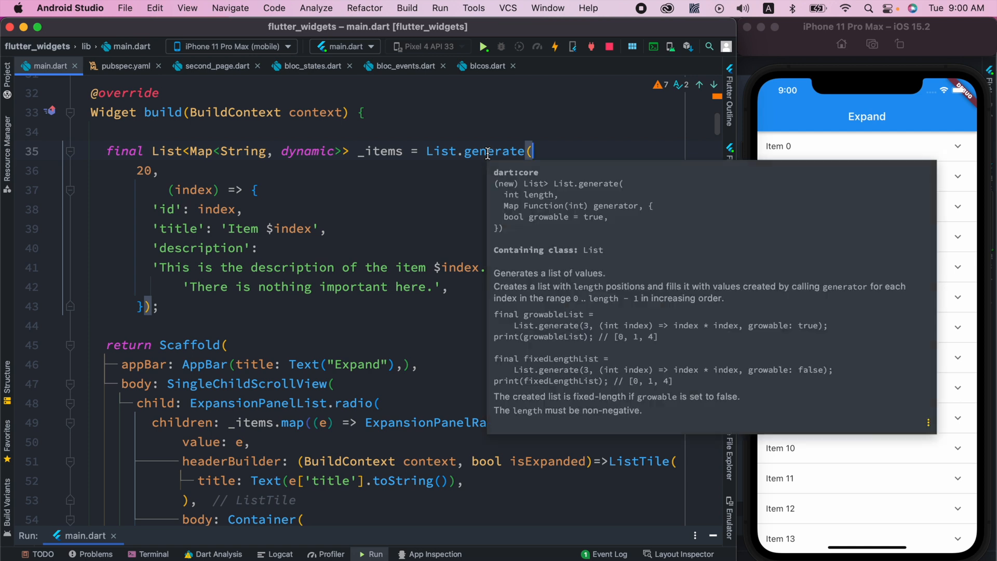
{"action": "mouse_move", "coordinate": [462, 155]}
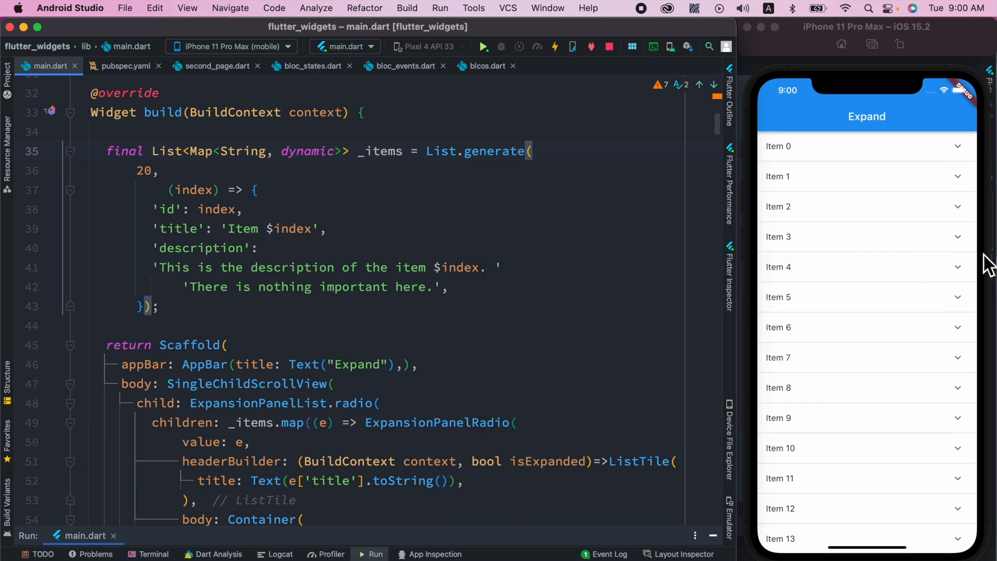
Replace the item map in List.generate with a Container whose child is Text('hi').
{"action": "left_click", "coordinate": [164, 172]}
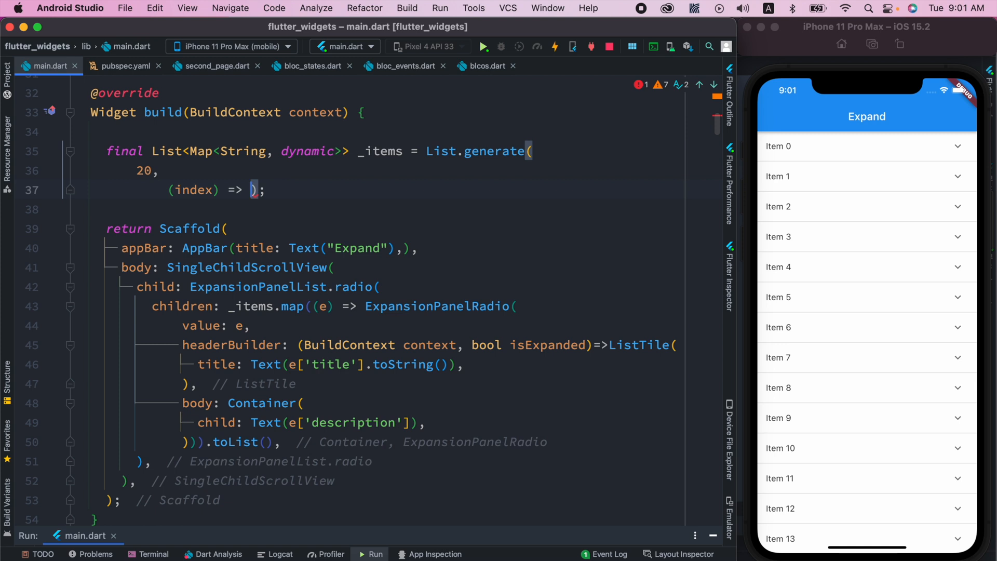
{"action": "type", "text": "Cont"}
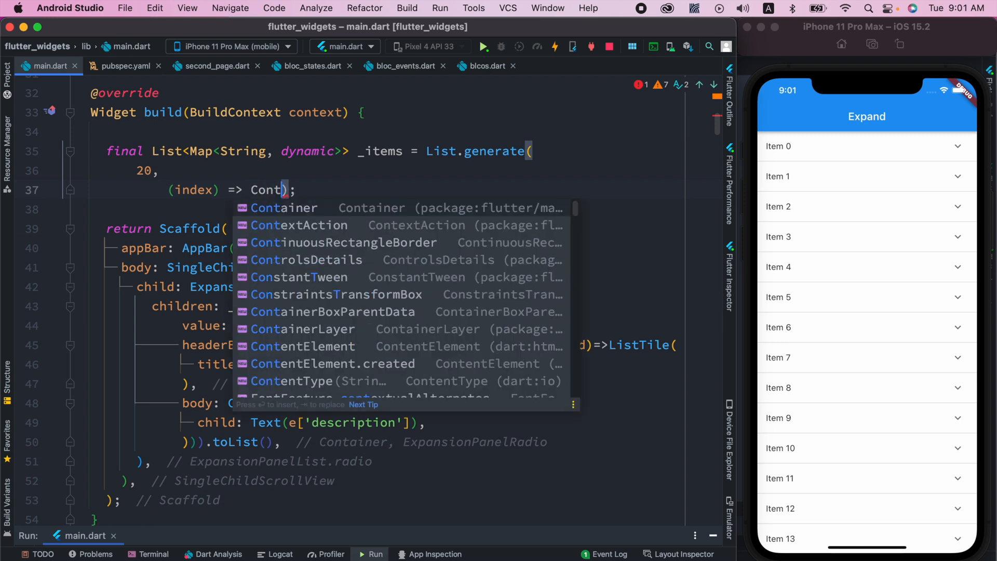
{"action": "type", "text": "ainer("}
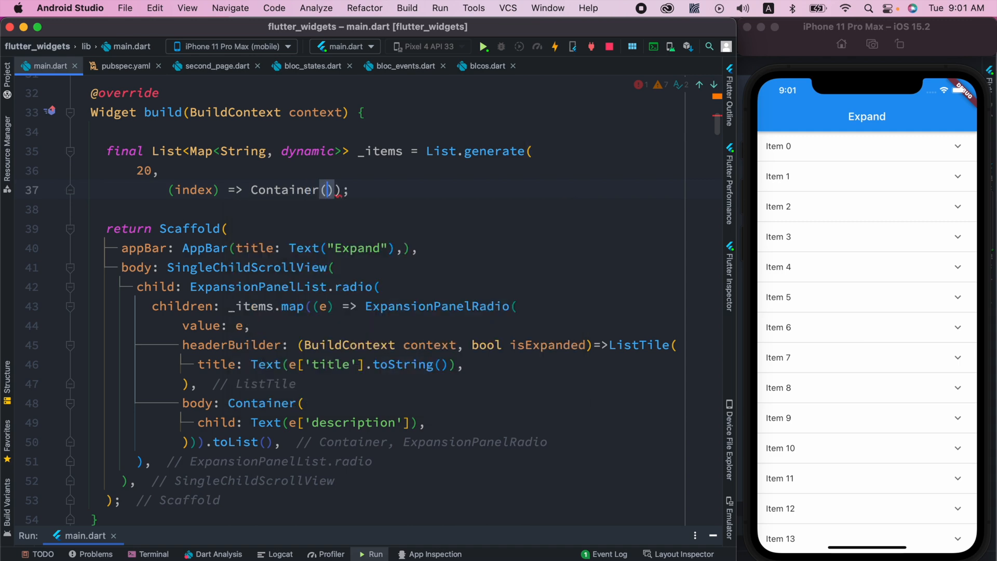
{"action": "key", "text": "enter"}
{"action": "type", "text": "child:"}
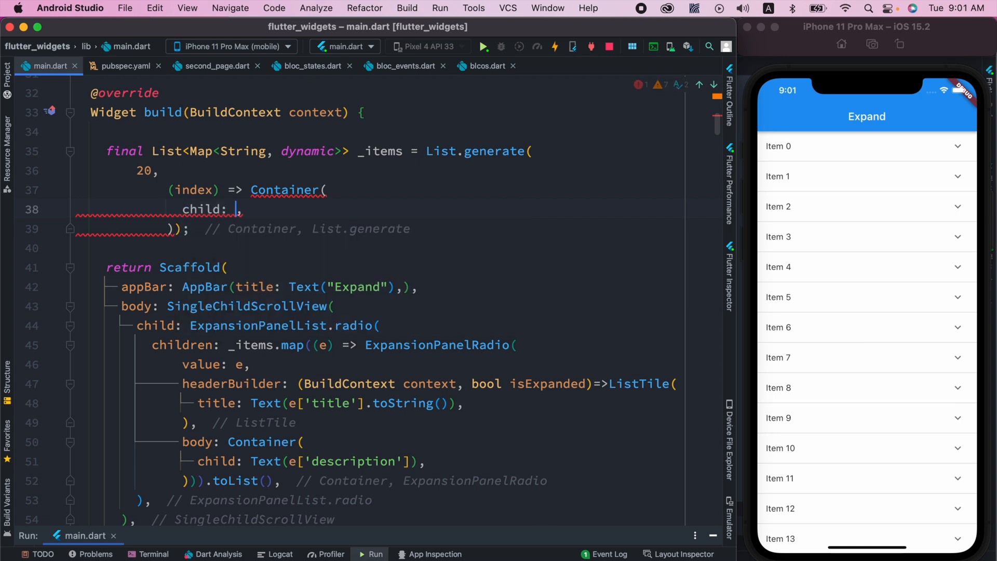
{"action": "type", "text": "Text()"}
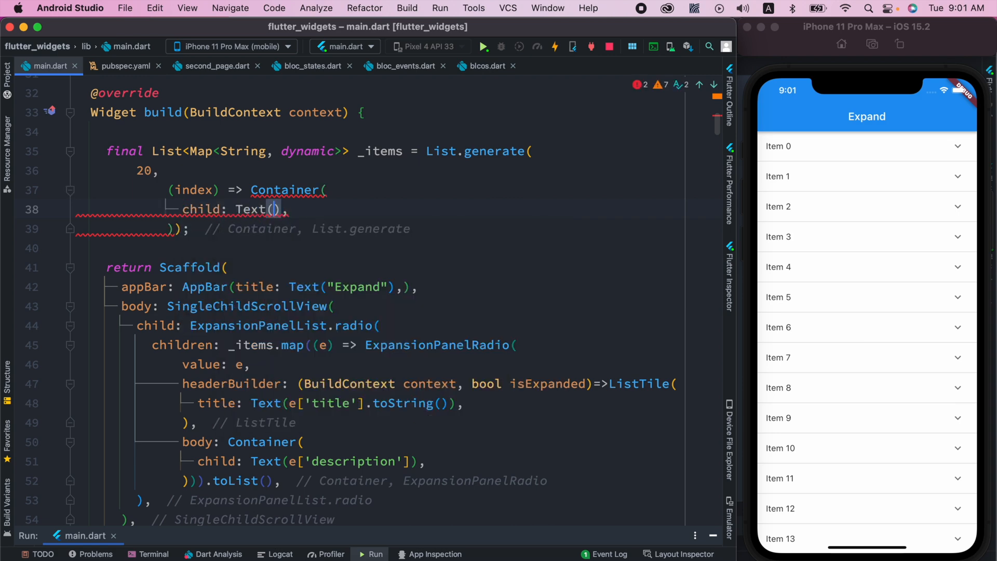
{"action": "type", "text": "'"}
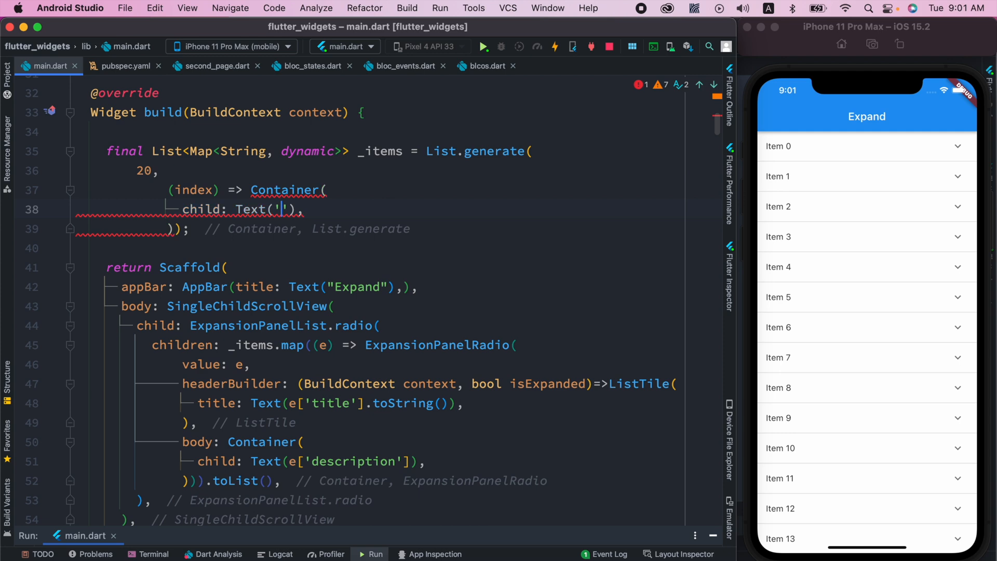
{"action": "type", "text": "hi"}
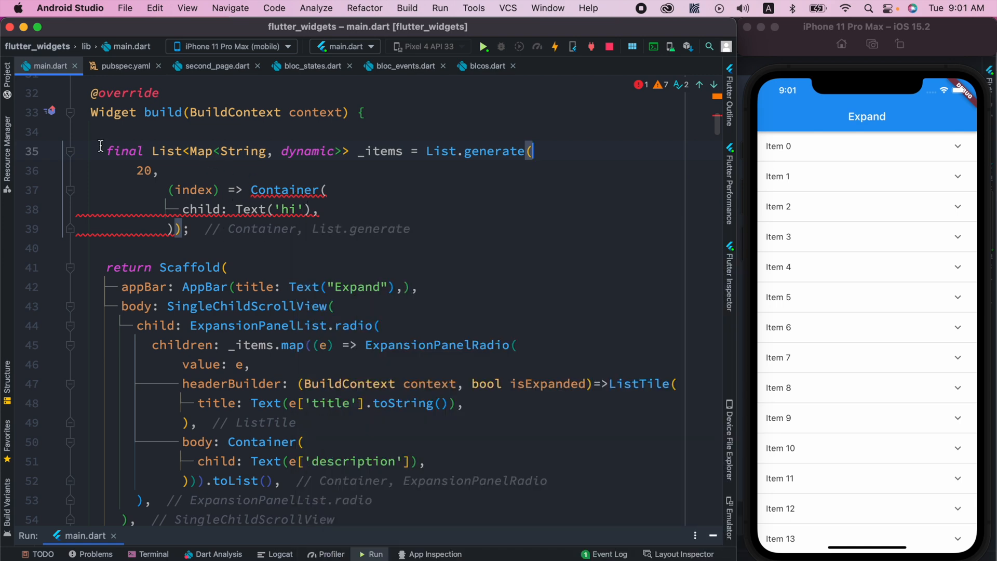
Retype the list as List<Widget>, rename _items to _widget, and empty the Text string.
{"action": "left_click_drag", "start_coordinate": [107, 151], "coordinate": [343, 151]}
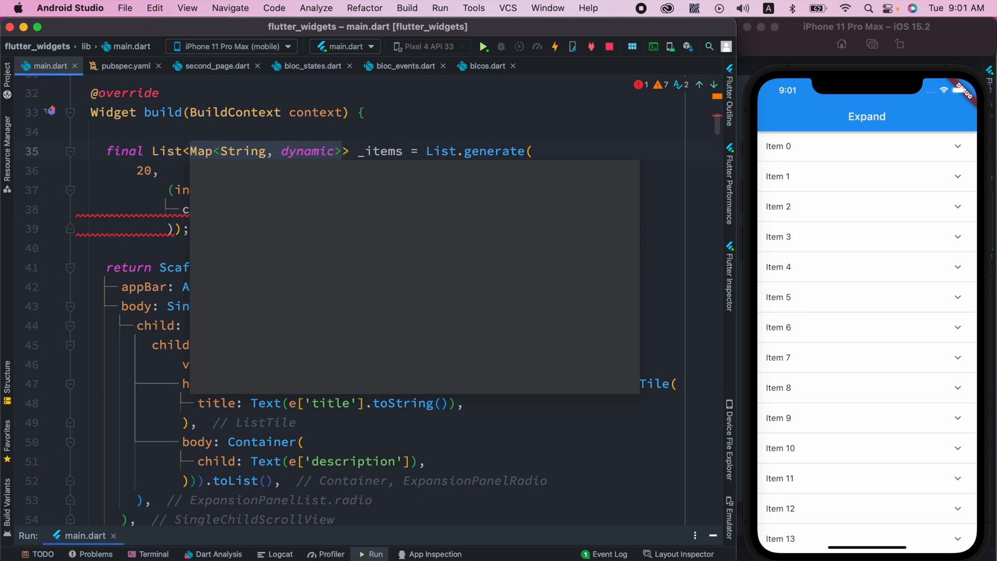
{"action": "type", "text": "Widget"}
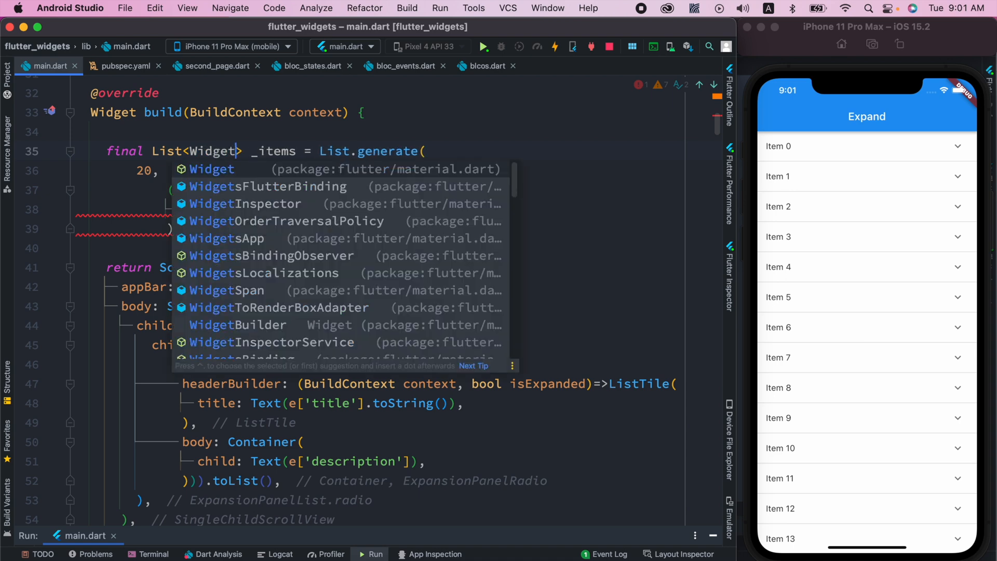
{"action": "key", "text": "Escape"}
{"action": "type", "text": "w"}
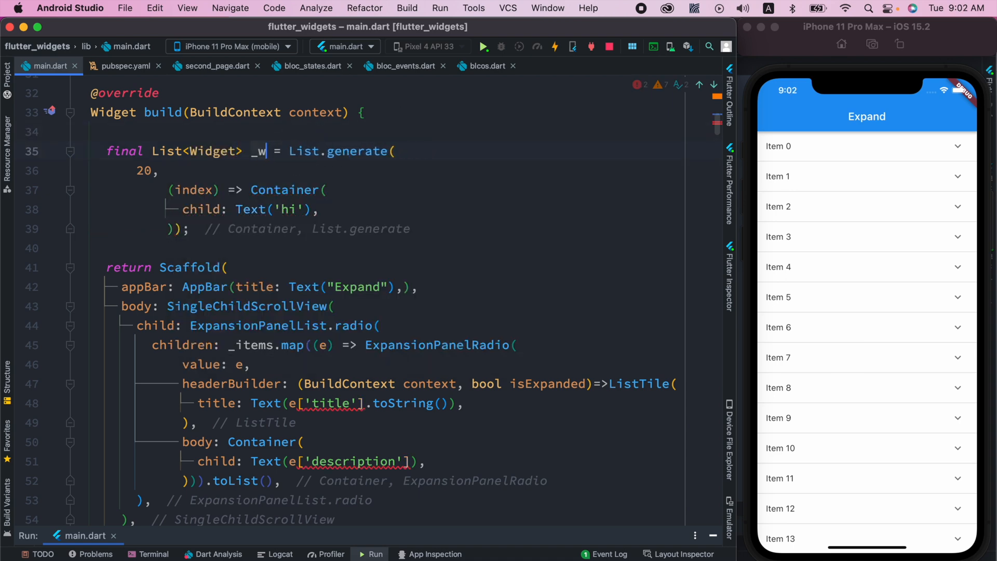
{"action": "type", "text": "idget"}
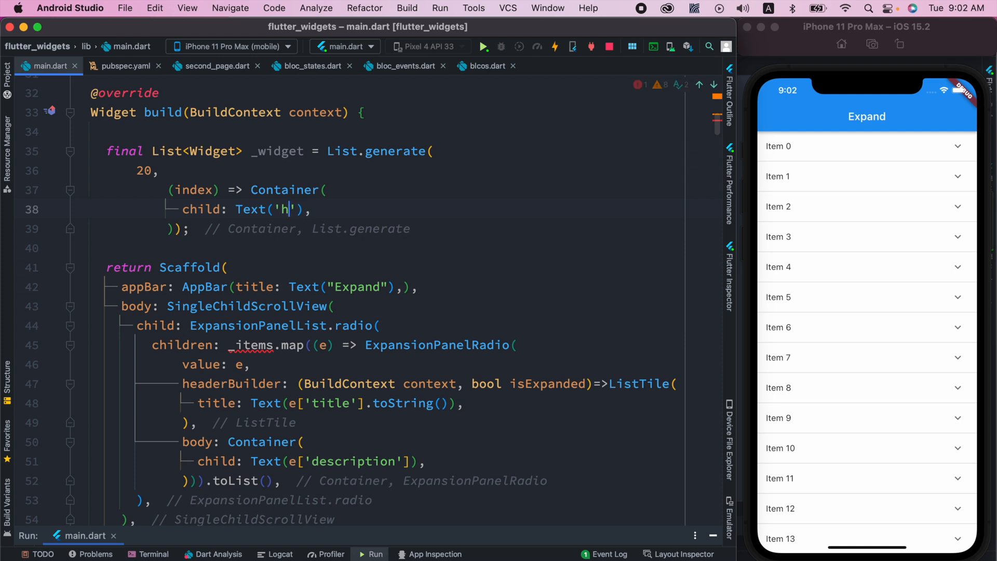
{"action": "key", "text": "Backspace"}
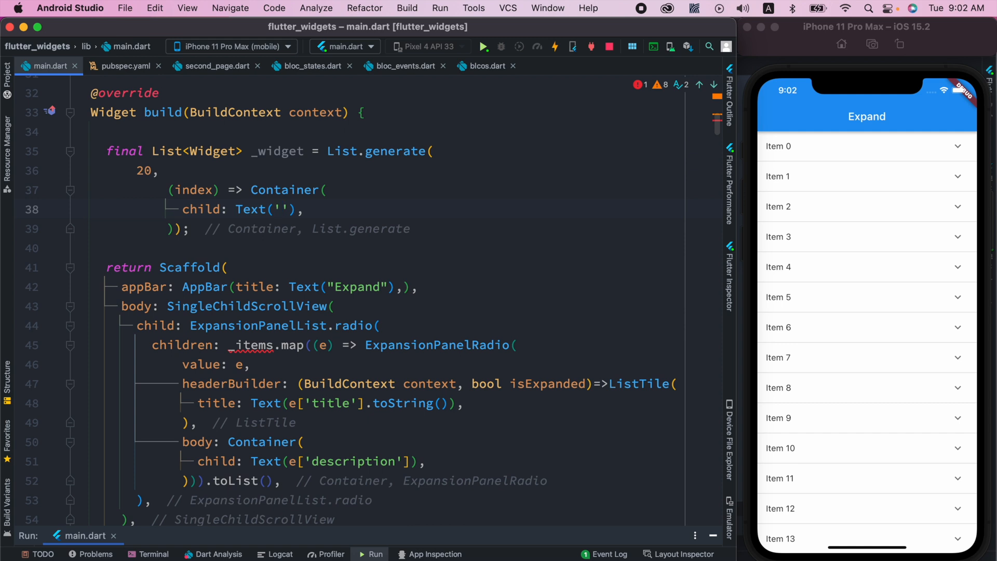
Fill the Text with 'My title is $index' and tidy the generator's closing brackets.
{"action": "type", "text": "My"}
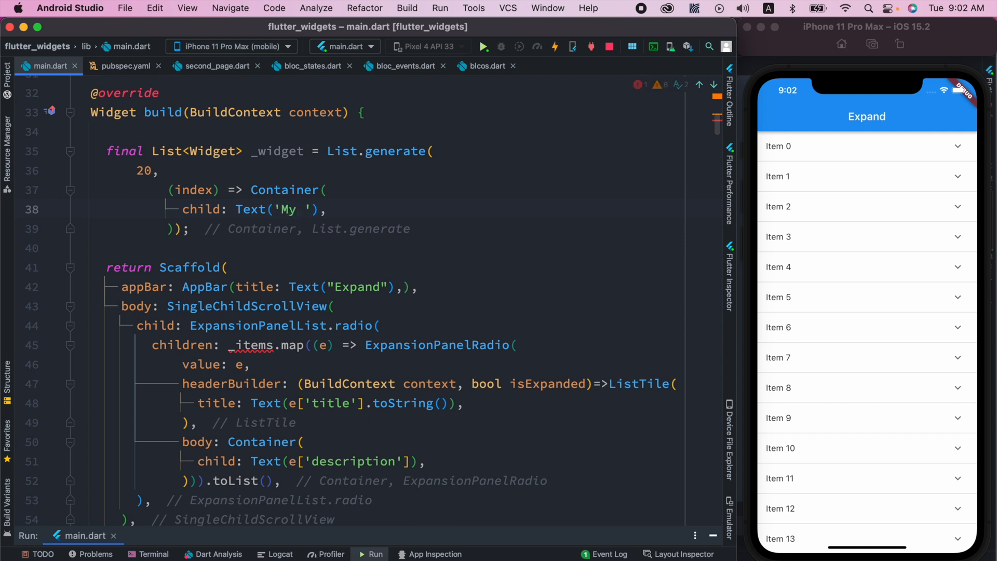
{"action": "type", "text": "title is"}
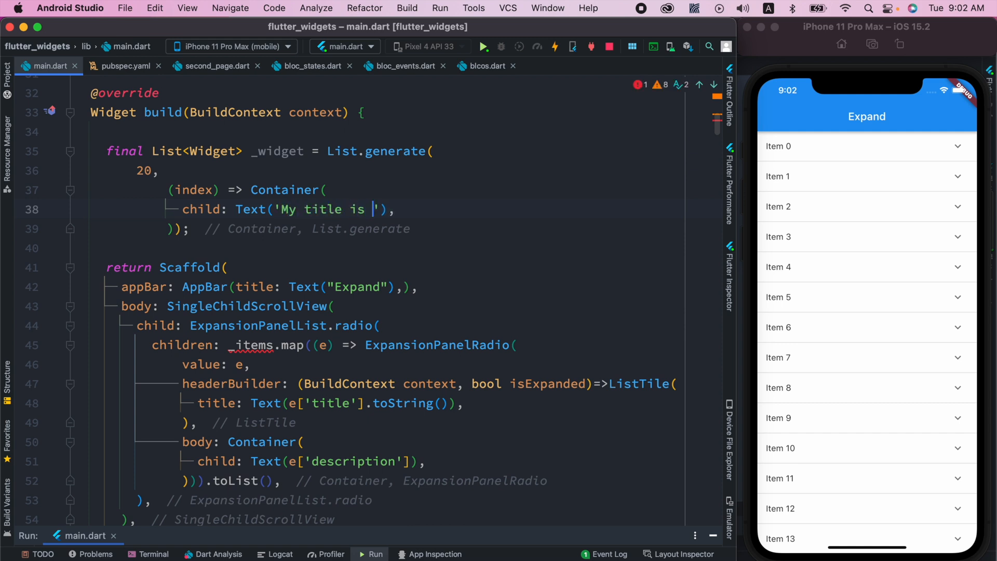
{"action": "type", "text": "$inde"}
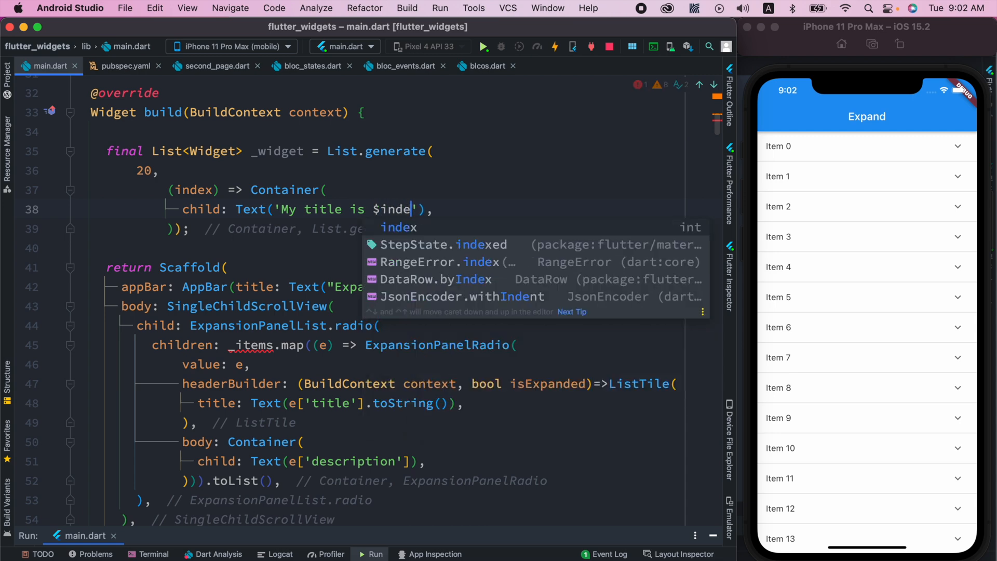
{"action": "type", "text": "x"}
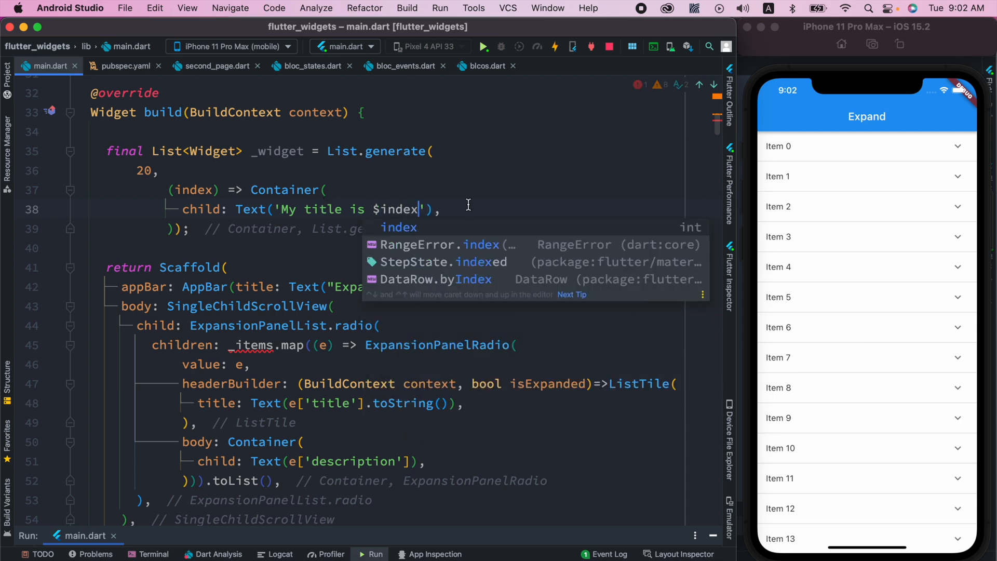
{"action": "key", "text": "Escape"}
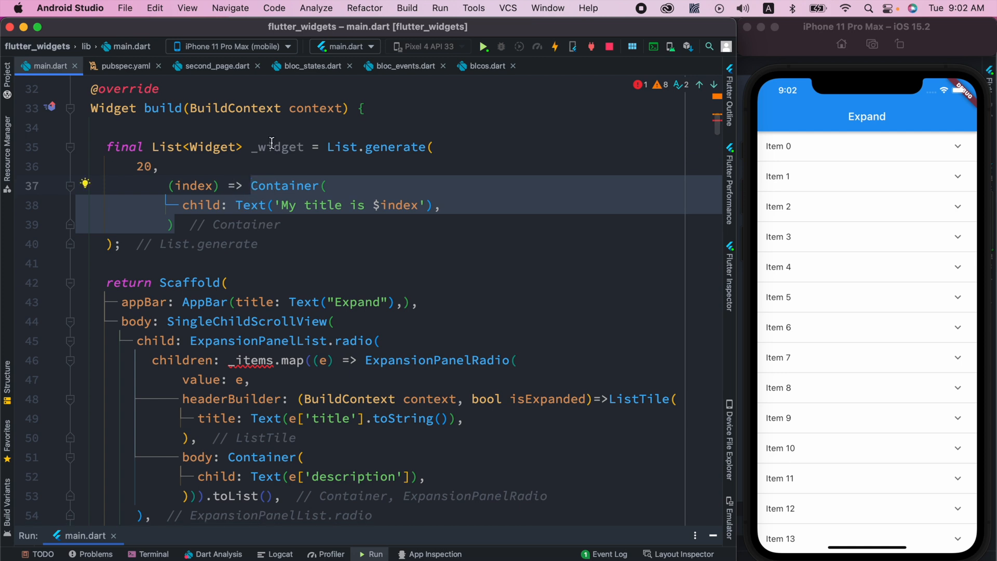
Map over _widget instead of _items, title each ListTile 'My title', and delete the body Container.
{"action": "double_click", "coordinate": [277, 147]}
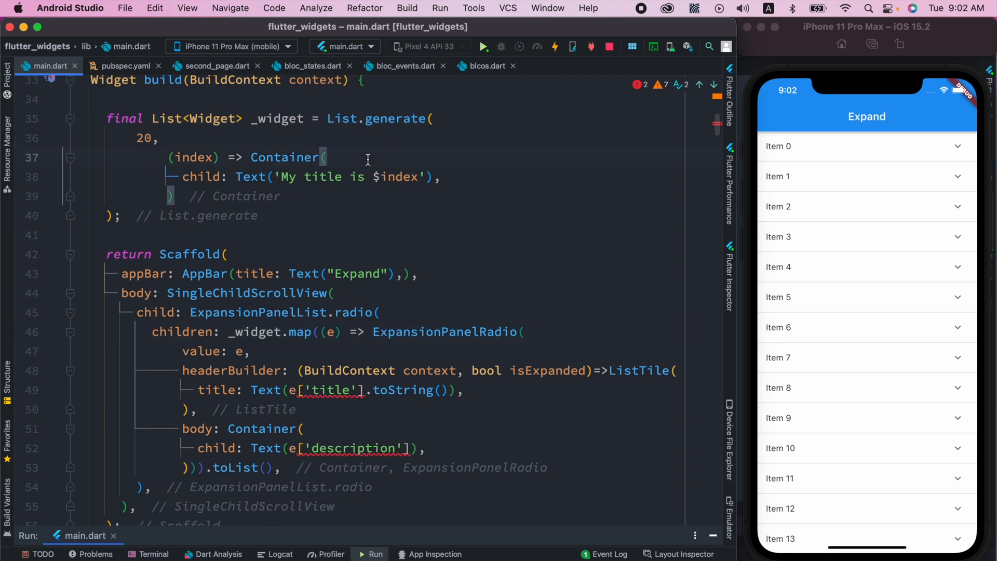
{"action": "mouse_move", "coordinate": [289, 393]}
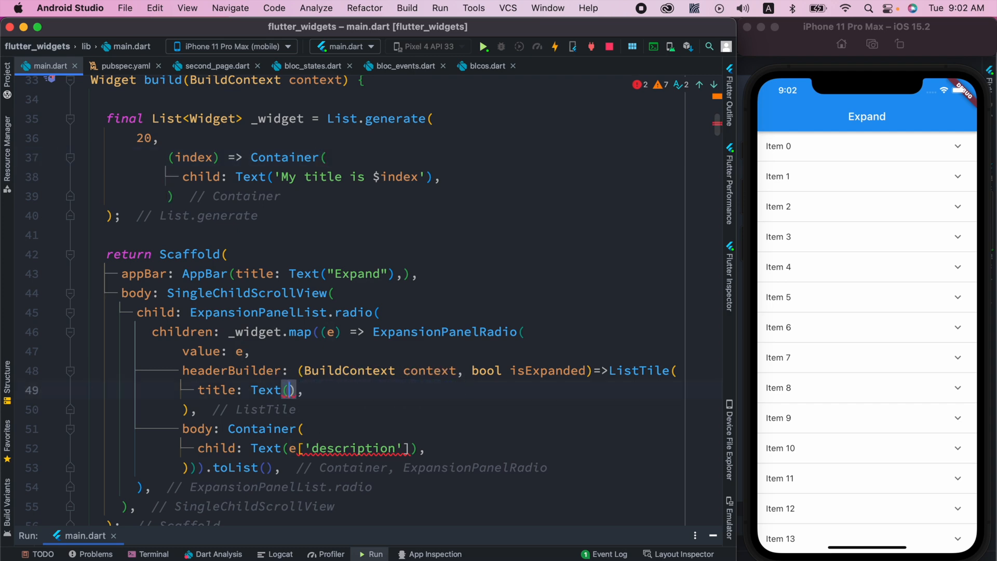
{"action": "type", "text": "\"My \""}
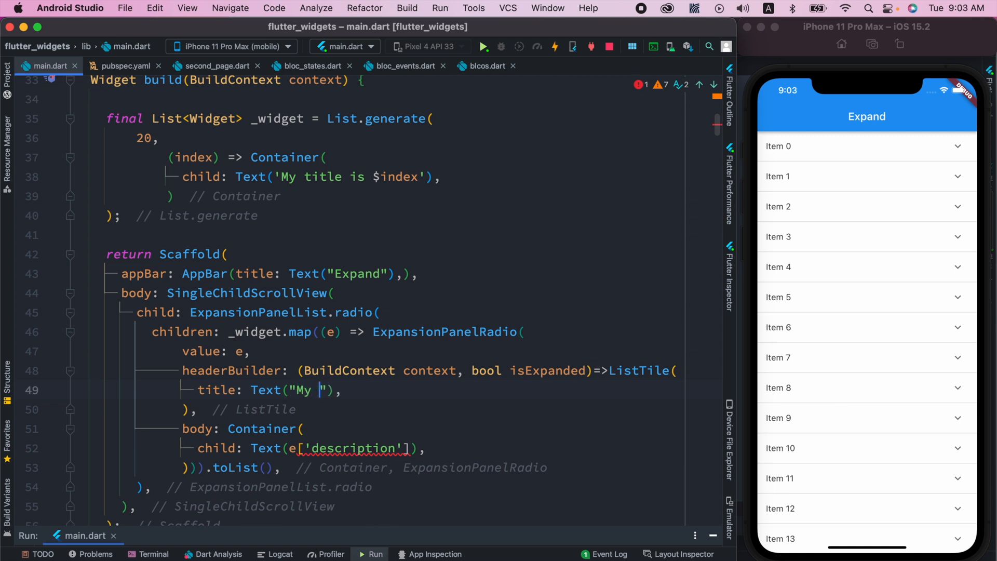
{"action": "type", "text": "title"}
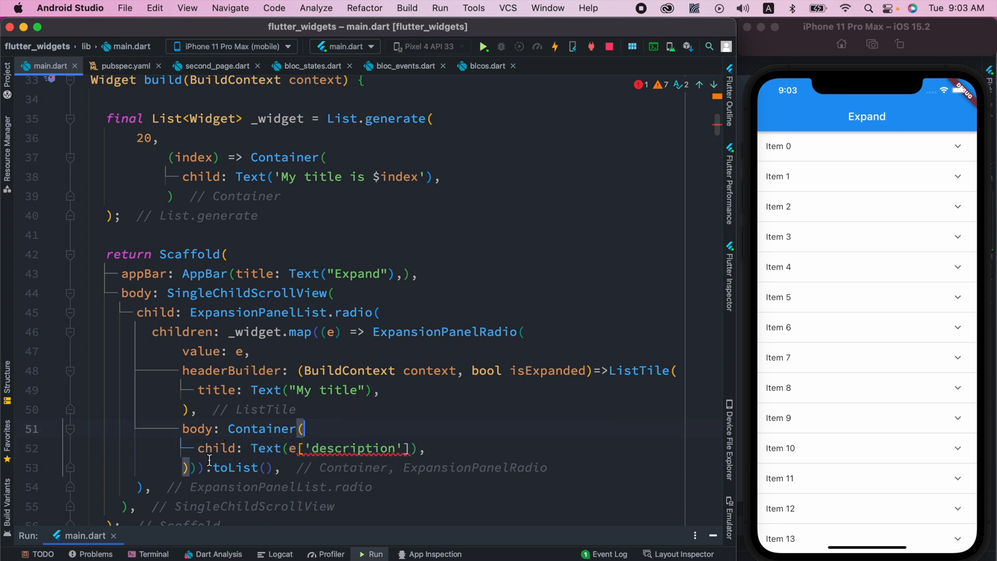
{"action": "left_click", "coordinate": [229, 428]}
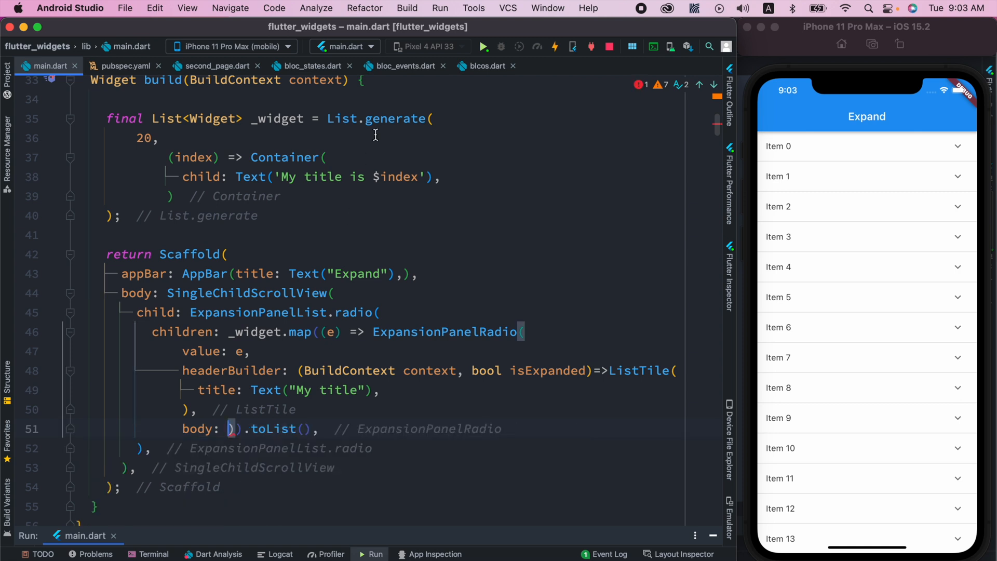
{"action": "mouse_move", "coordinate": [319, 167]}
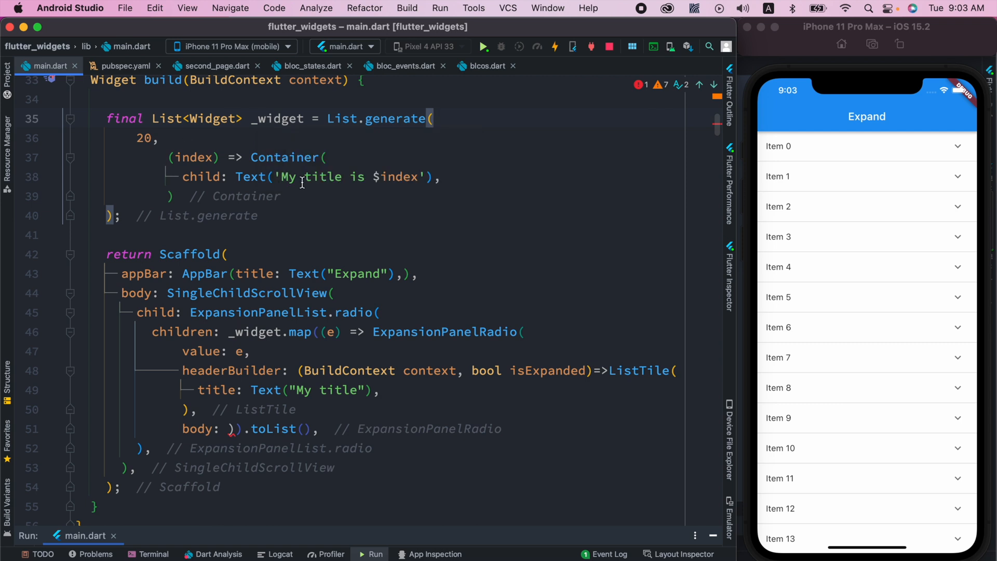
{"action": "mouse_move", "coordinate": [337, 332]}
{"action": "type", "text": "e"}
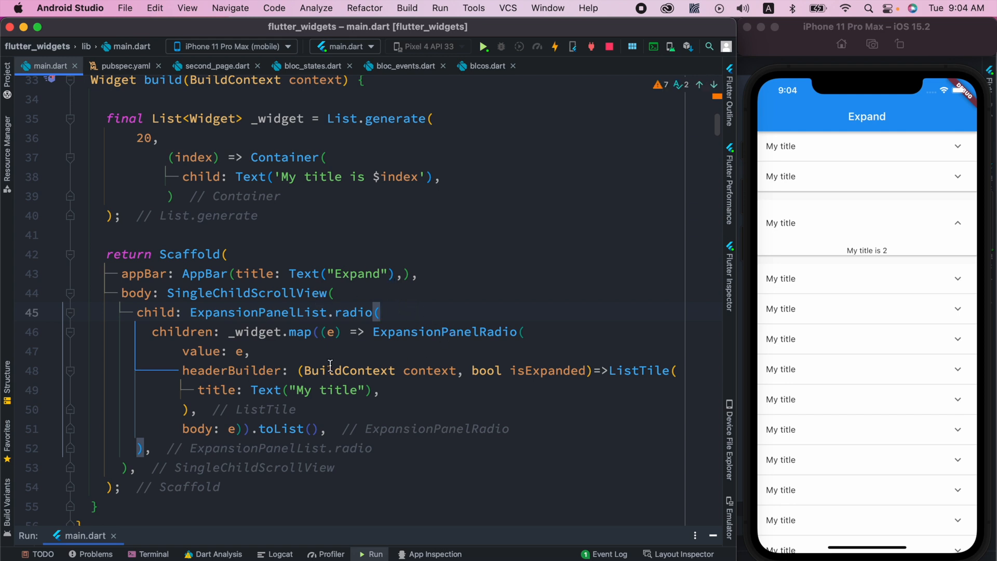
{"action": "mouse_move", "coordinate": [401, 315]}
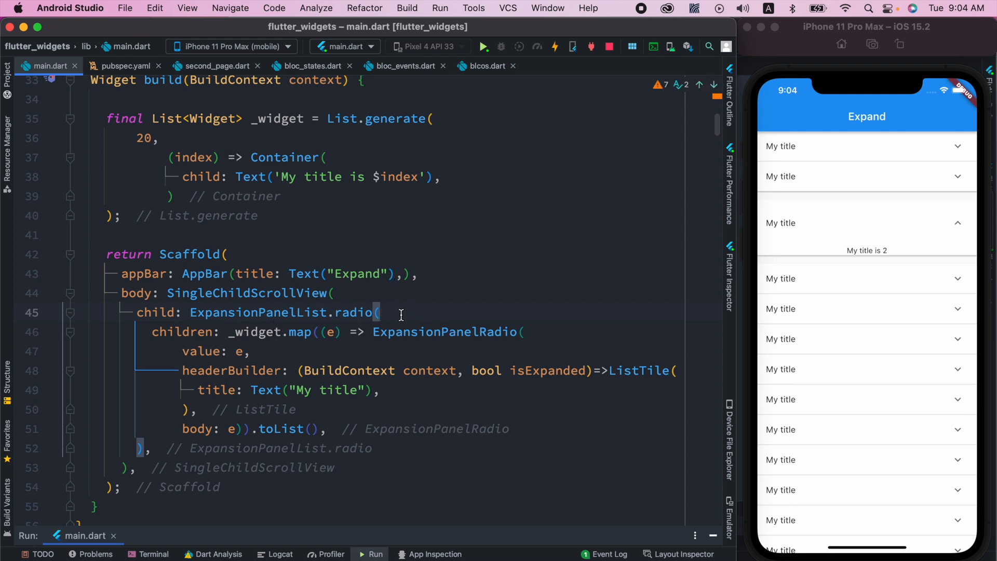